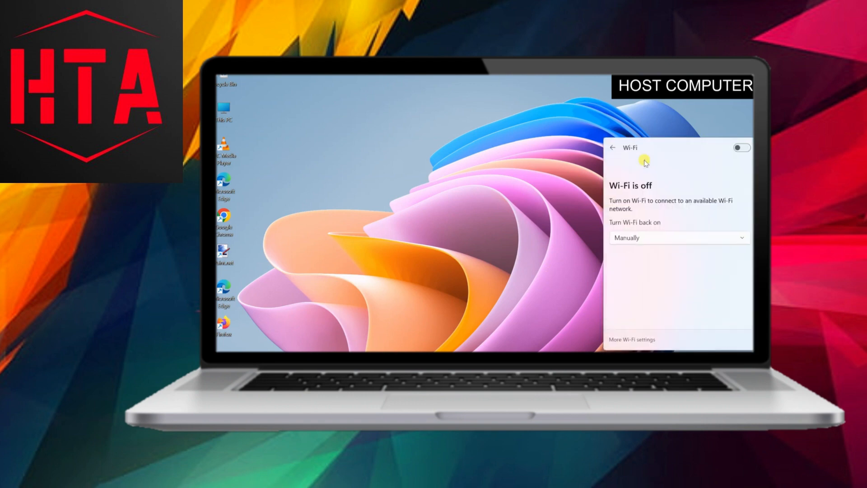
- Turn Wi-Fi on, connect to TP-Link, and search 'net' to reach Network Connections
click(741, 148)
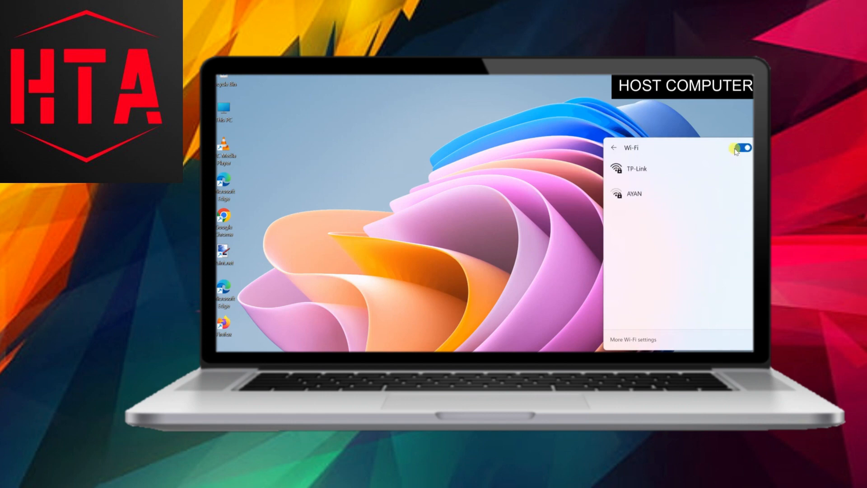
click(636, 168)
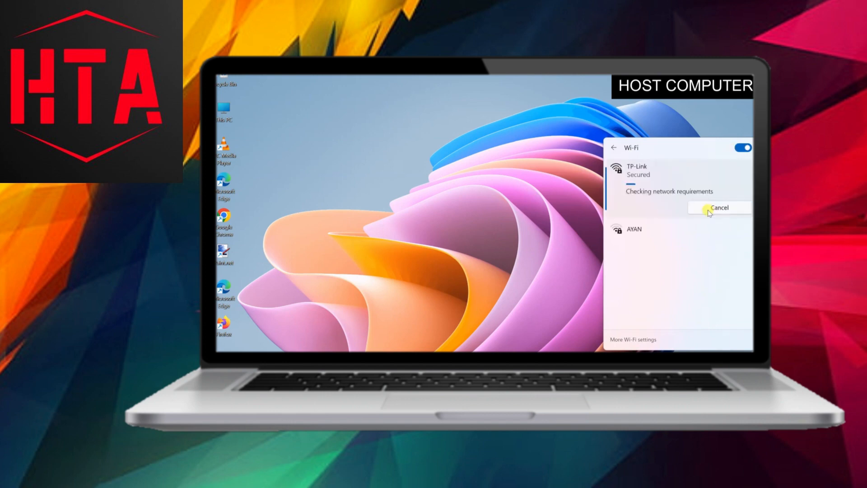
click(718, 207)
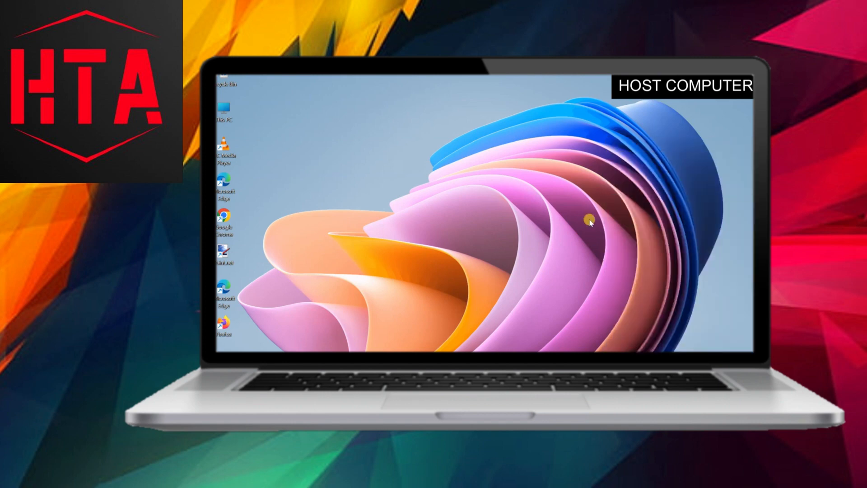
text(net)
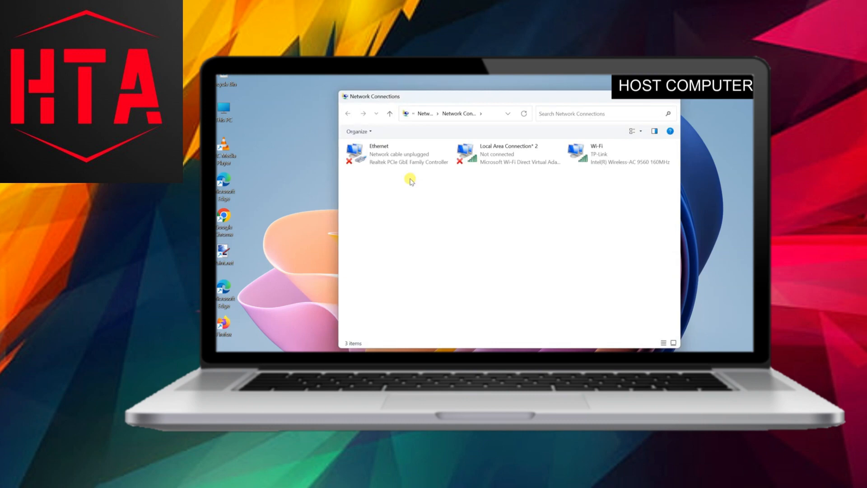
- Select both the Ethernet and Wi-Fi connections together
click(617, 154)
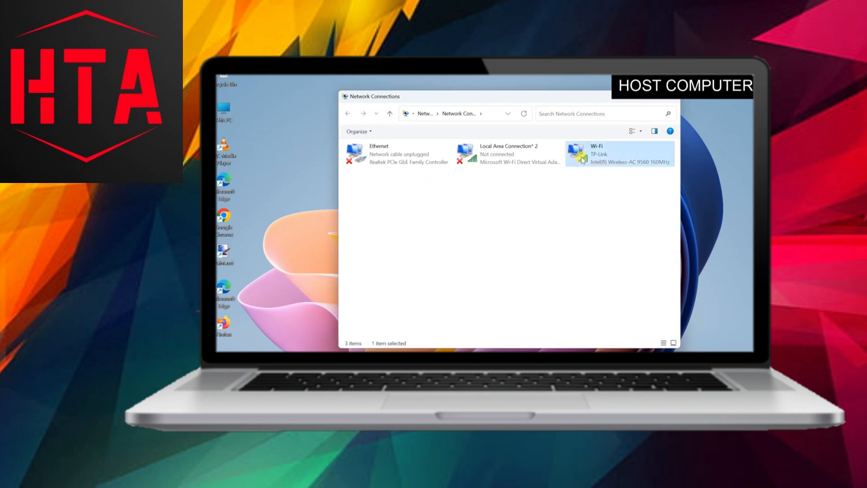
click(398, 154)
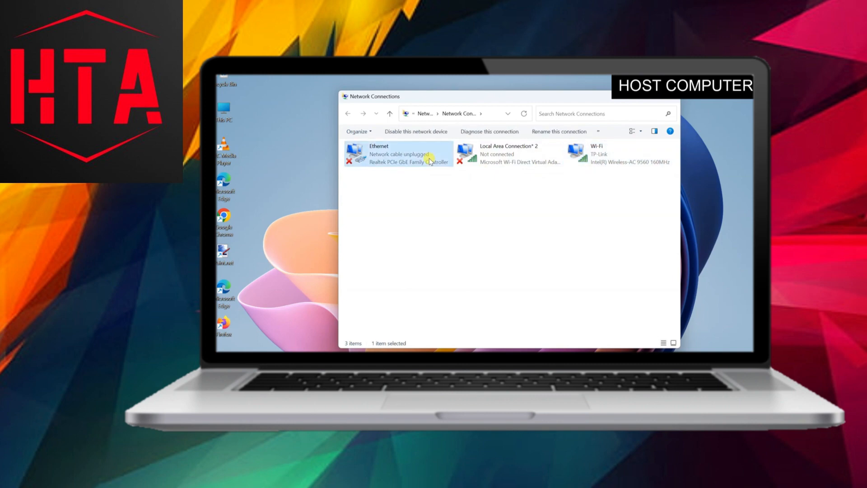
click(458, 192)
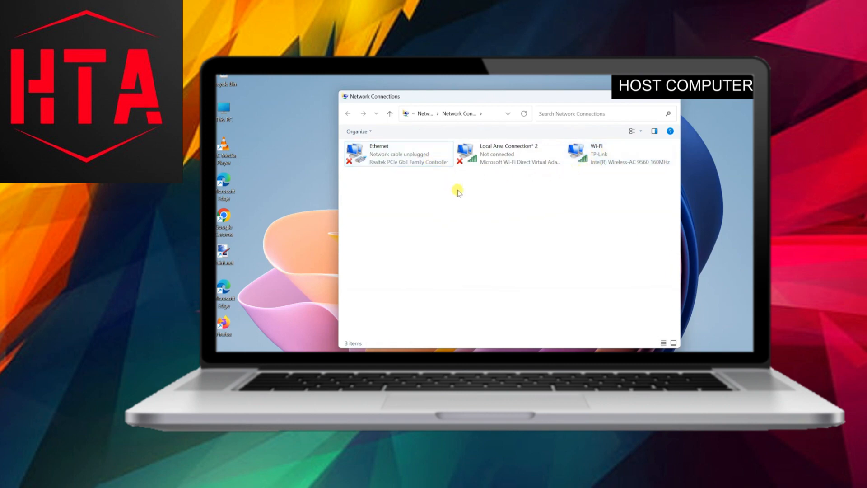
click(398, 153)
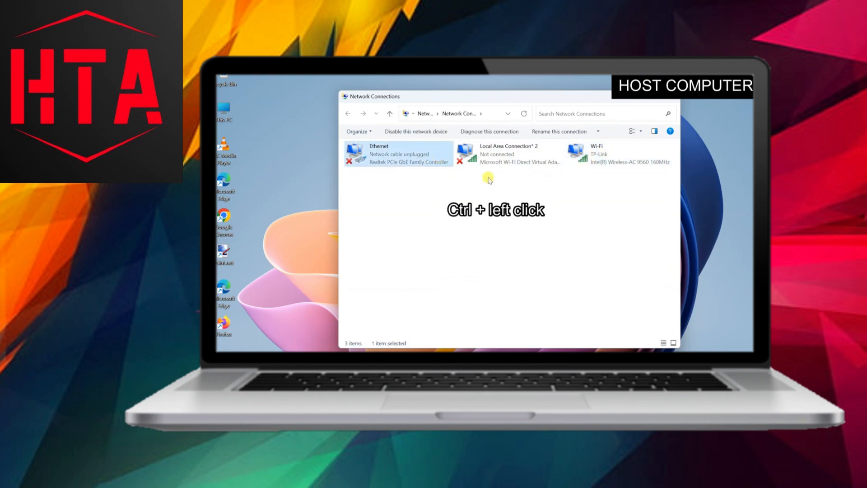
click(618, 153)
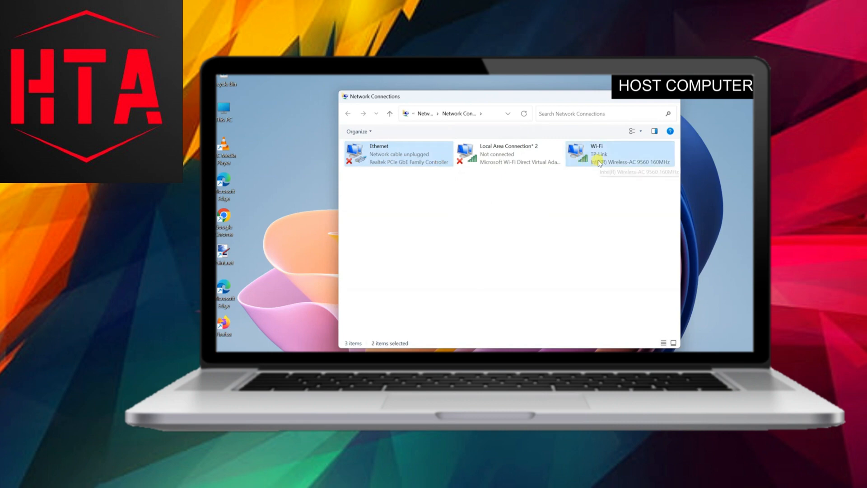
- Bridge the two selected connections and dismiss the configuration error message
right_click(608, 153)
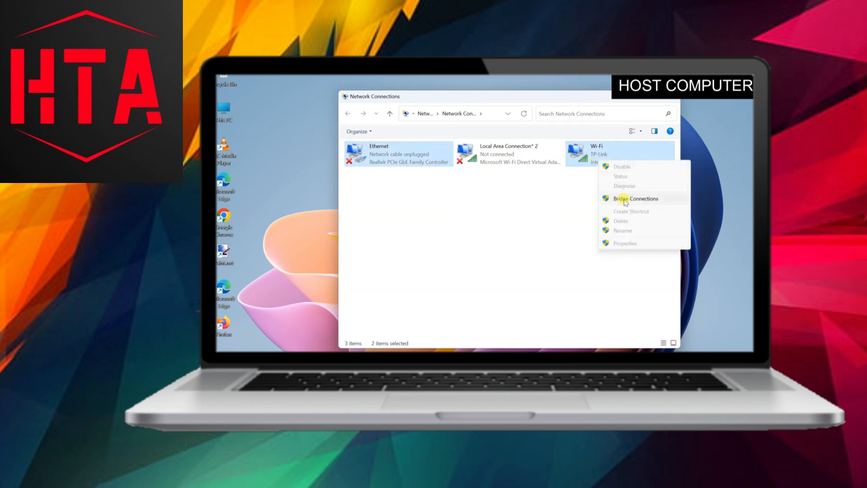
click(634, 197)
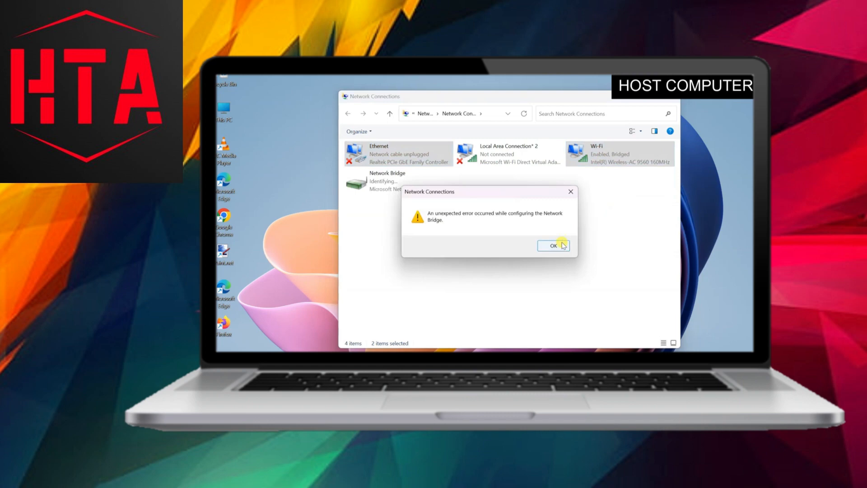
click(552, 246)
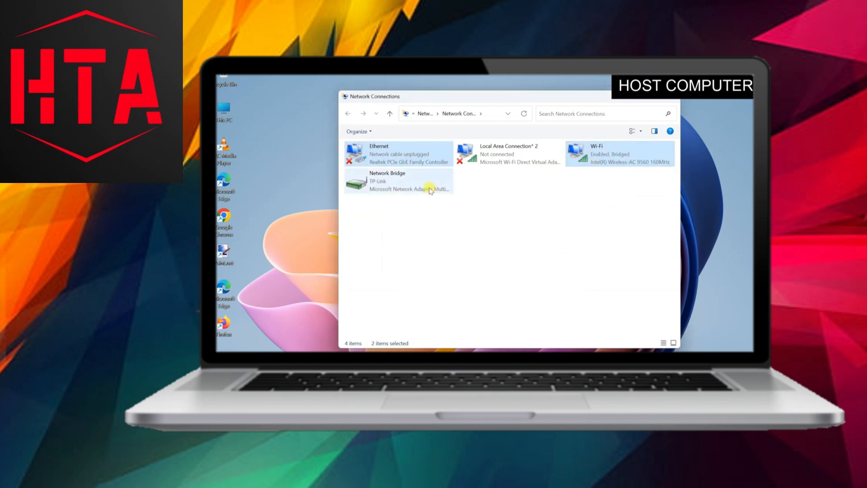
- In Network Bridge properties, confirm Ethernet and Wi-Fi are both ticked as bridge adapters
right_click(398, 182)
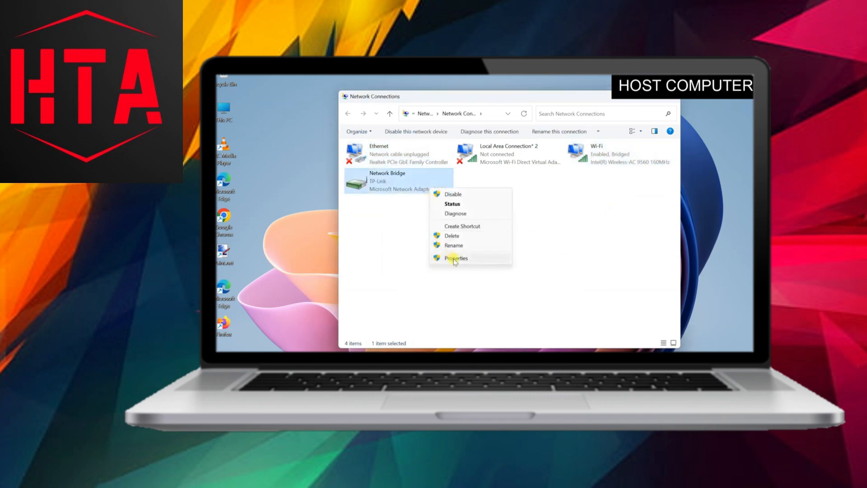
click(455, 257)
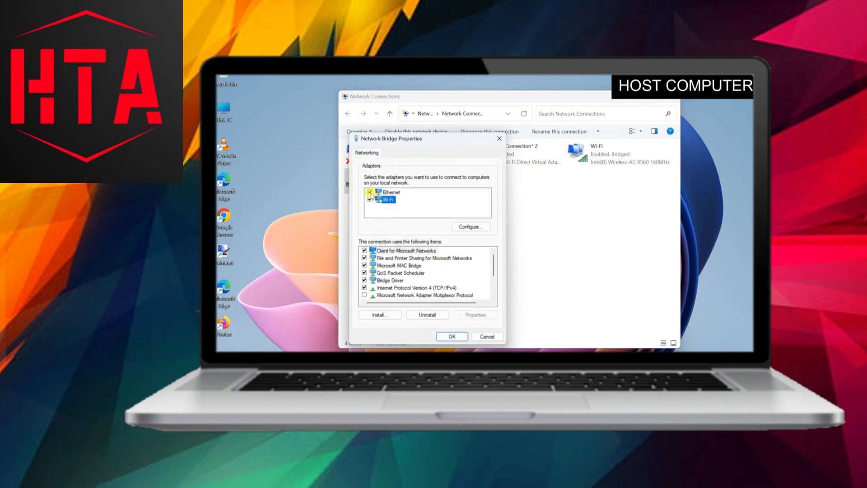
click(369, 192)
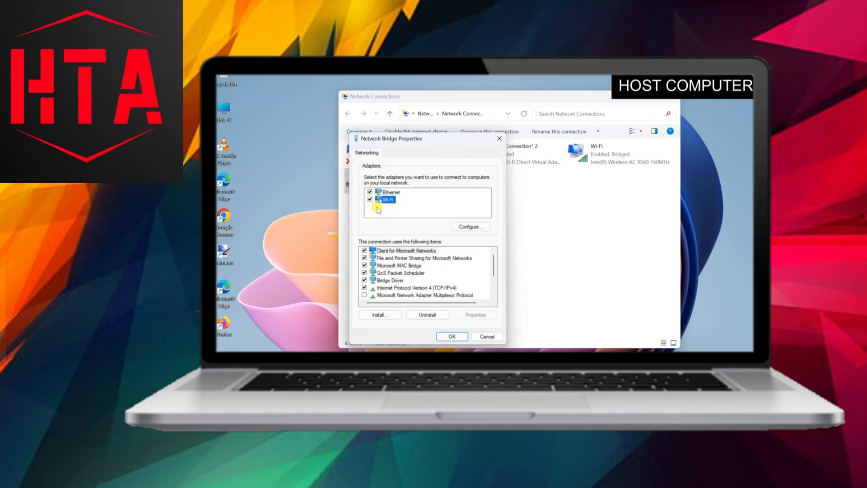
click(451, 336)
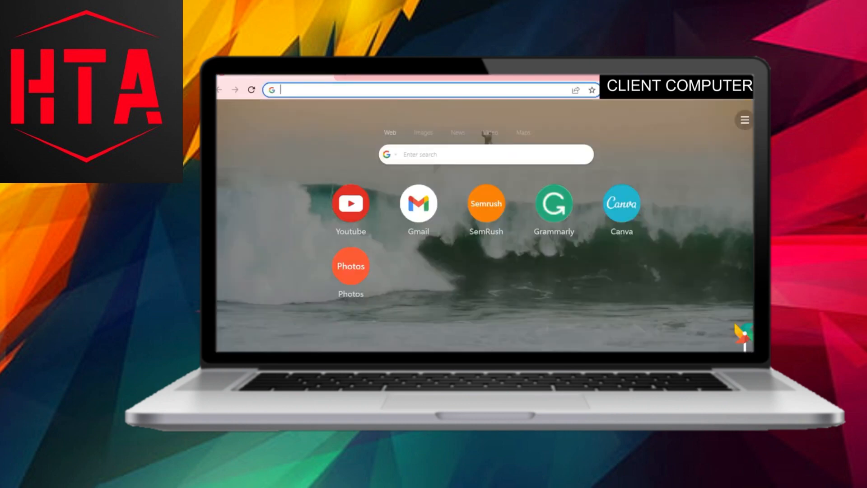
click(350, 203)
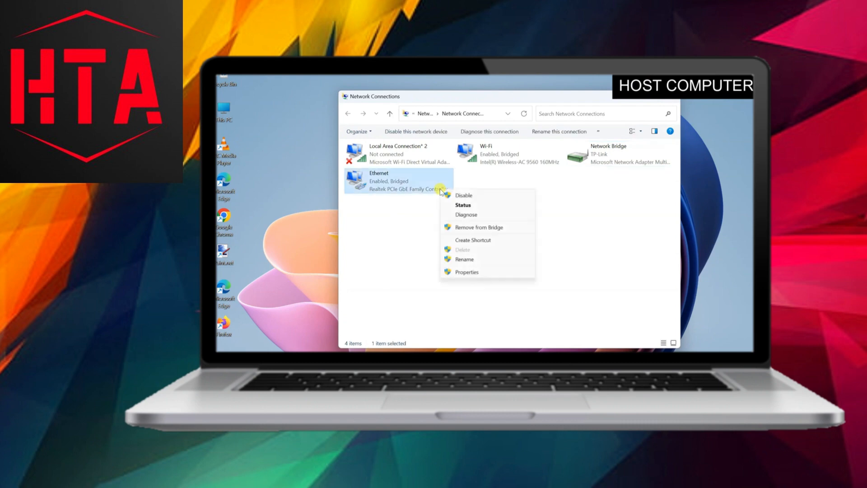
- Remove Ethernet from the bridge so the Network Bridge disappears, leaving Wi-Fi selected
click(463, 195)
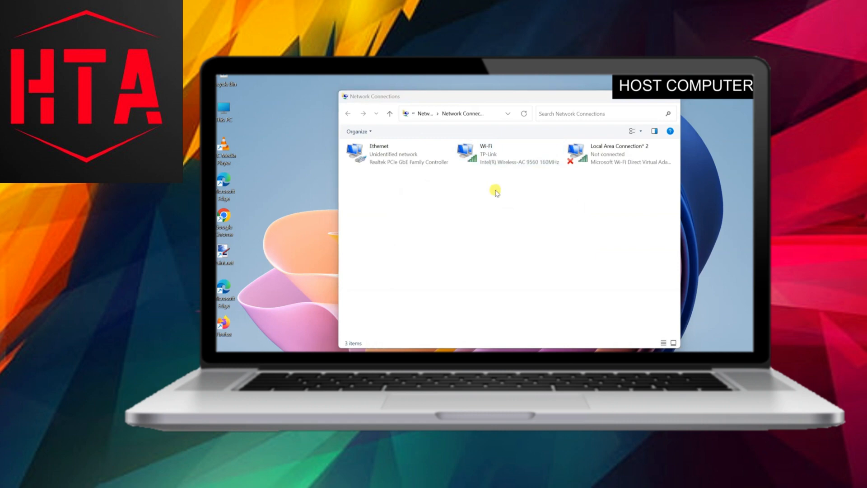
click(506, 154)
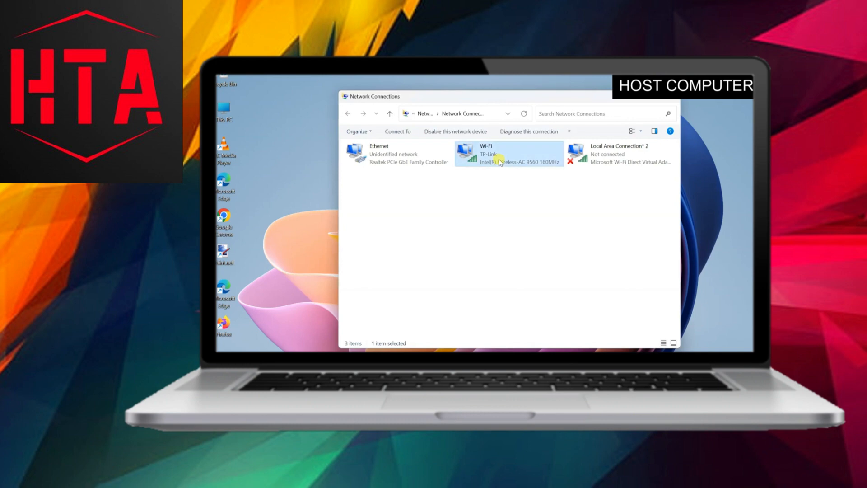
- In Wi-Fi properties Sharing, allow other network users to connect through this internet connection
right_click(500, 161)
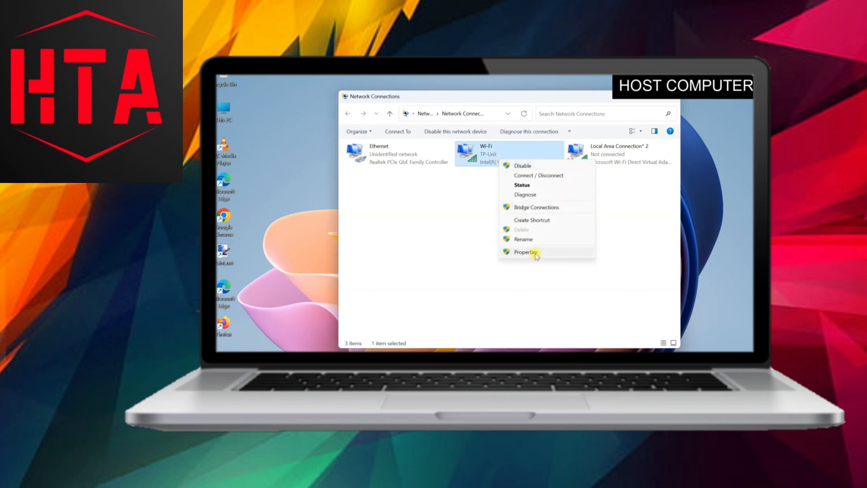
click(525, 252)
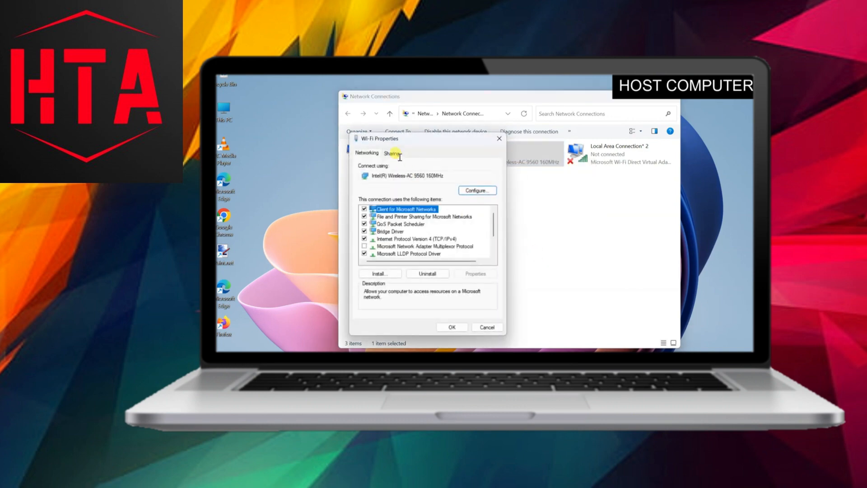
click(391, 152)
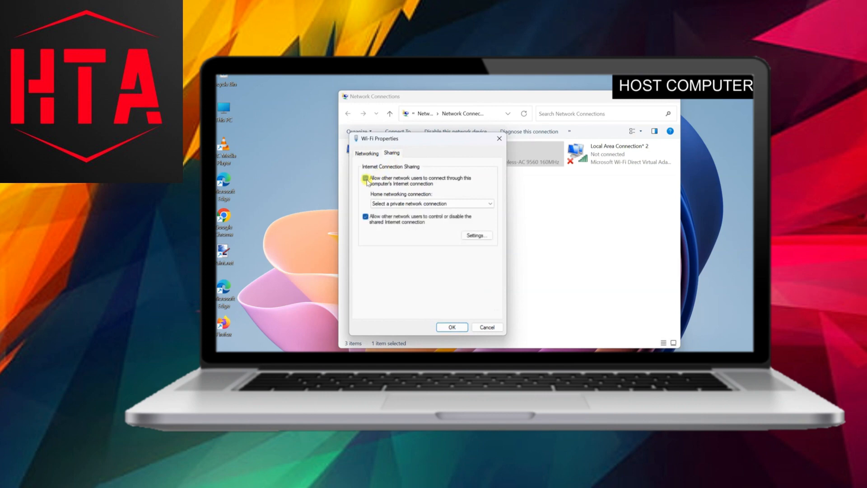
click(365, 178)
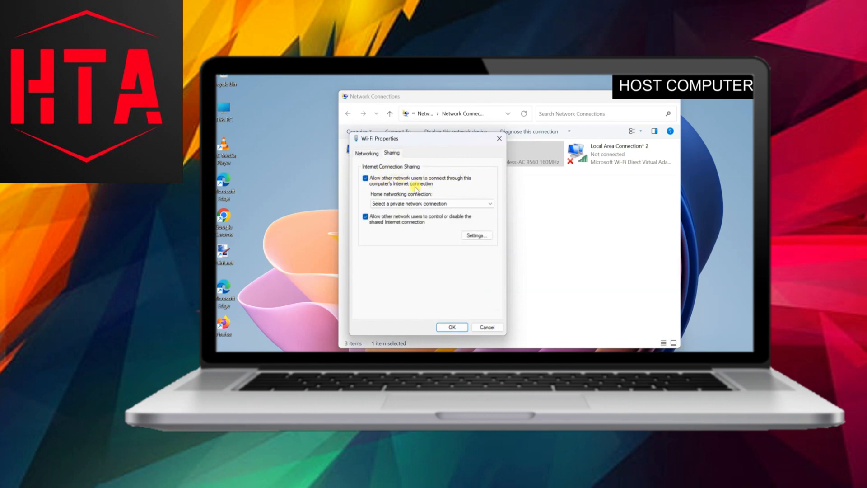
mouse_move(418, 196)
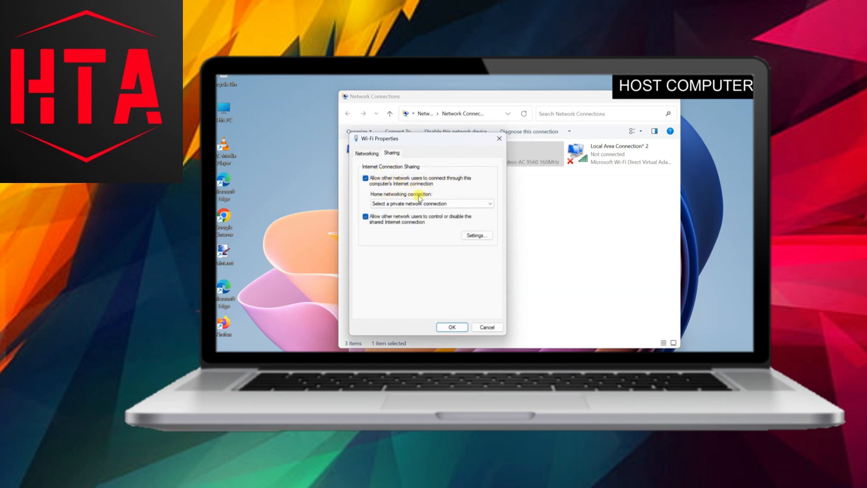
- Choose Ethernet as the home networking connection and apply so Wi-Fi shows Shared
click(487, 203)
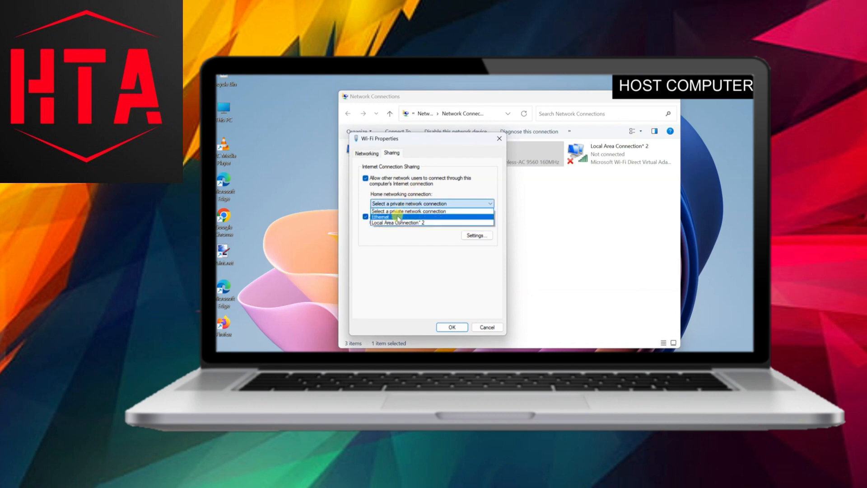
click(380, 216)
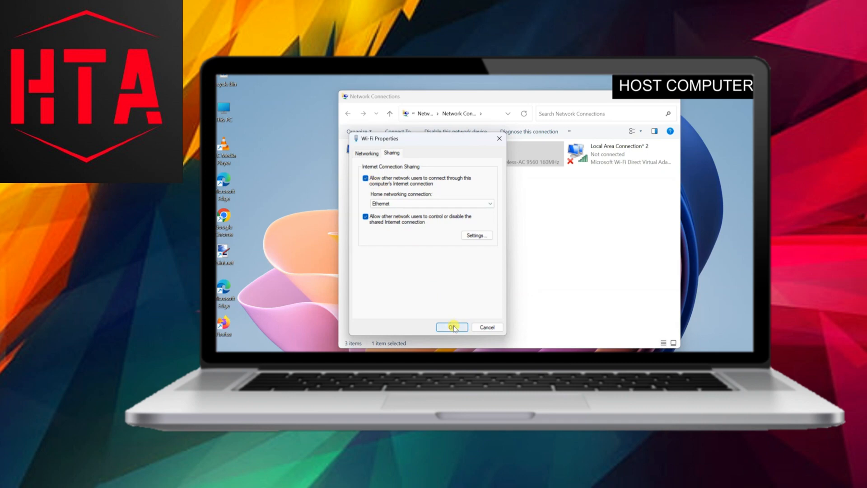
click(452, 327)
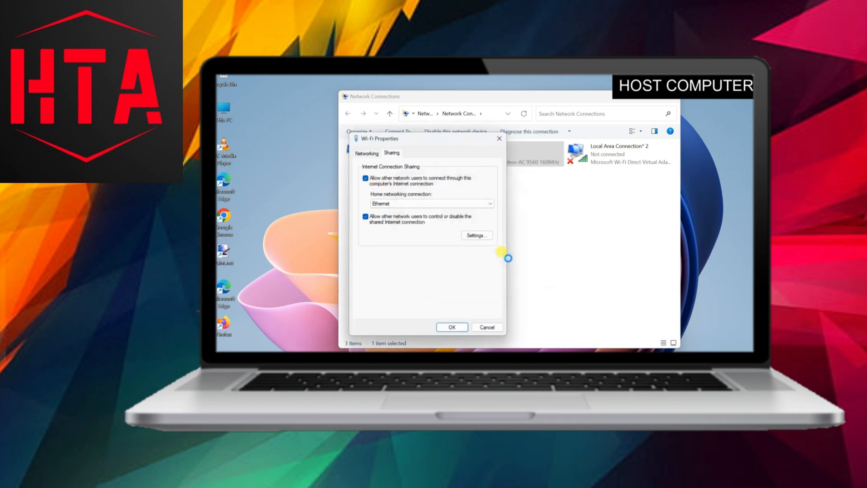
click(451, 327)
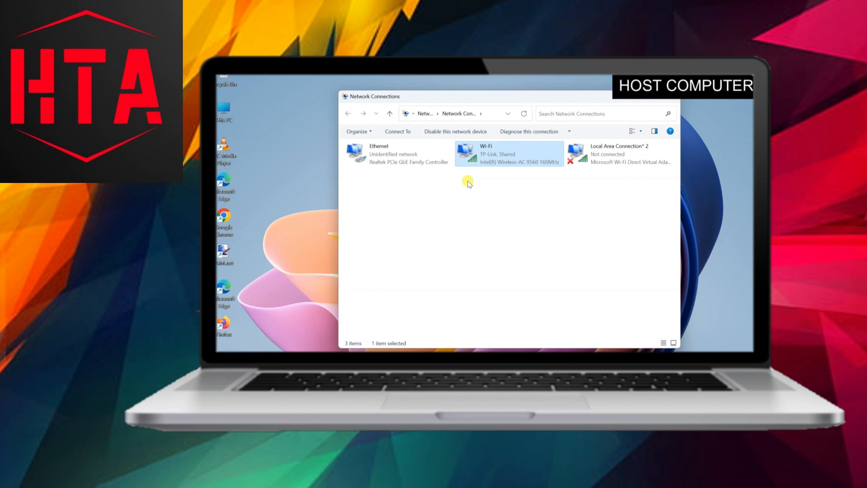
- Reach the IPv4 settings of the host's Ethernet connection
right_click(397, 154)
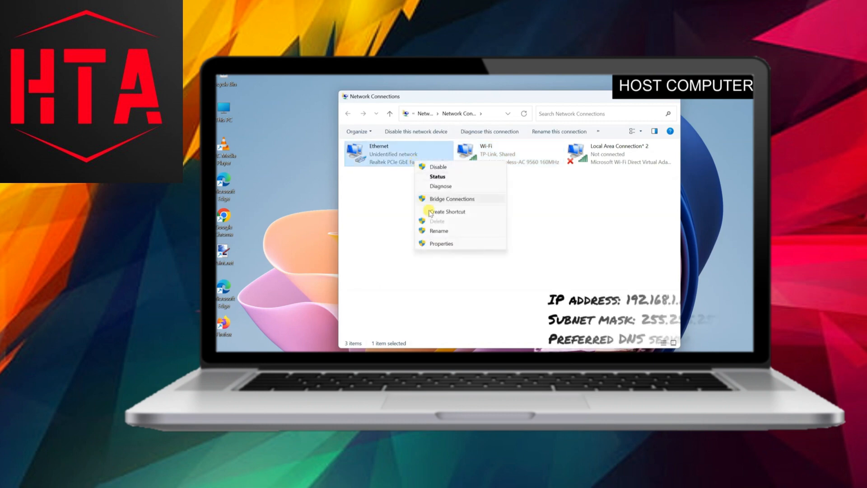
click(441, 242)
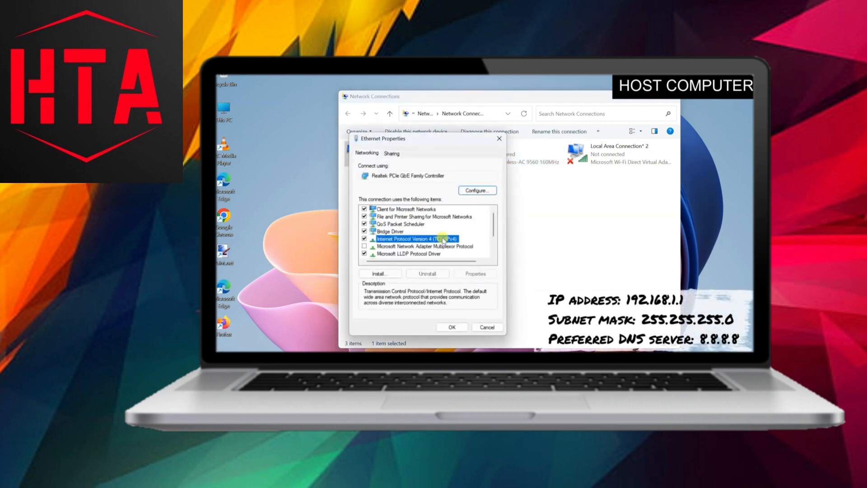
click(474, 273)
text(192.1..)
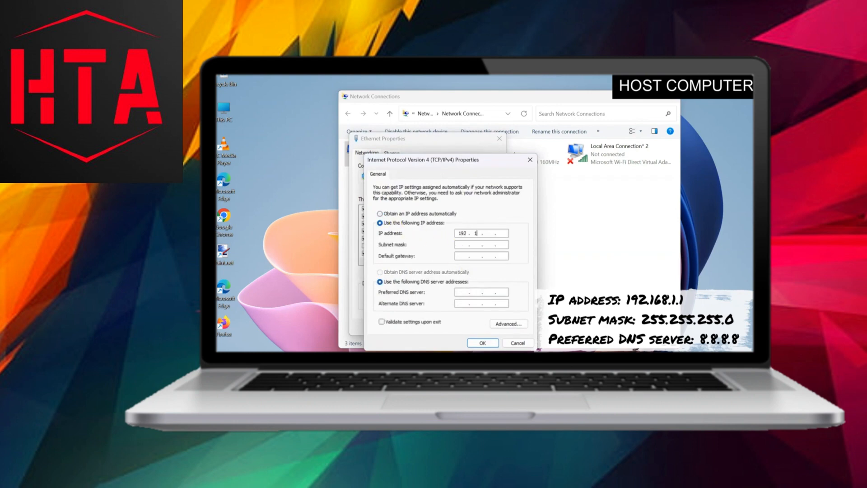
- Assign static IP 192.168.1.1, mask 255.255.255.0 and DNS 8.8.8.8, then save
click(480, 245)
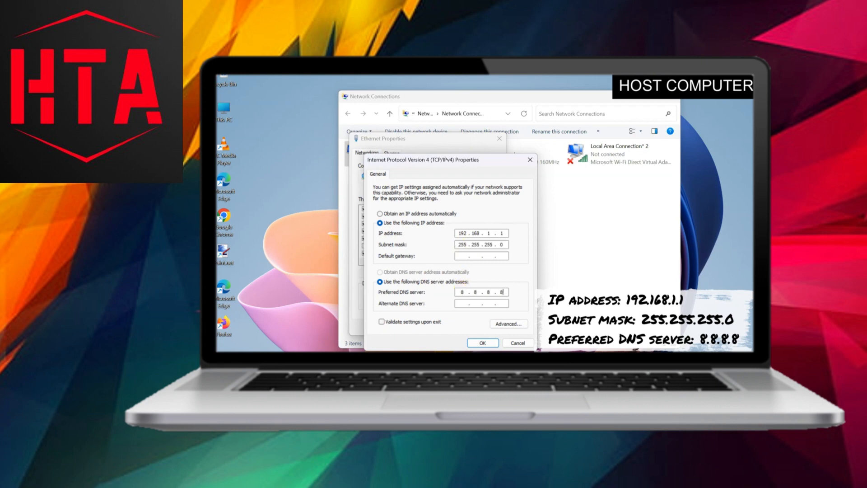
click(481, 342)
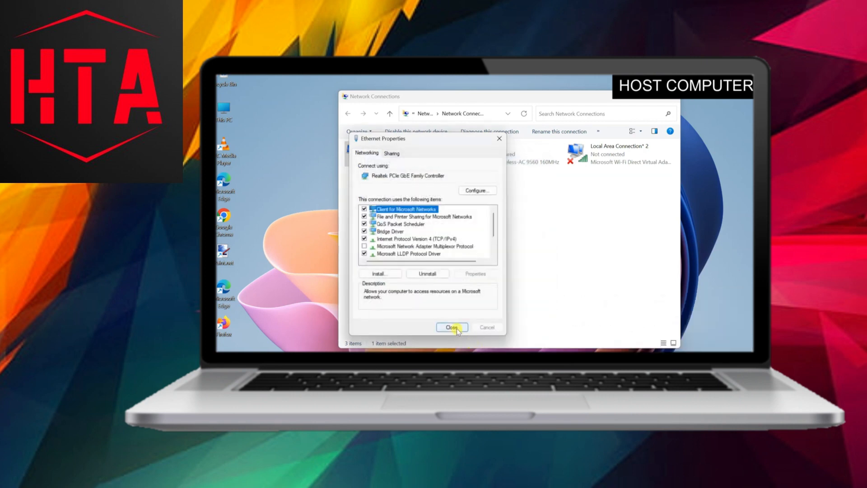
click(450, 327)
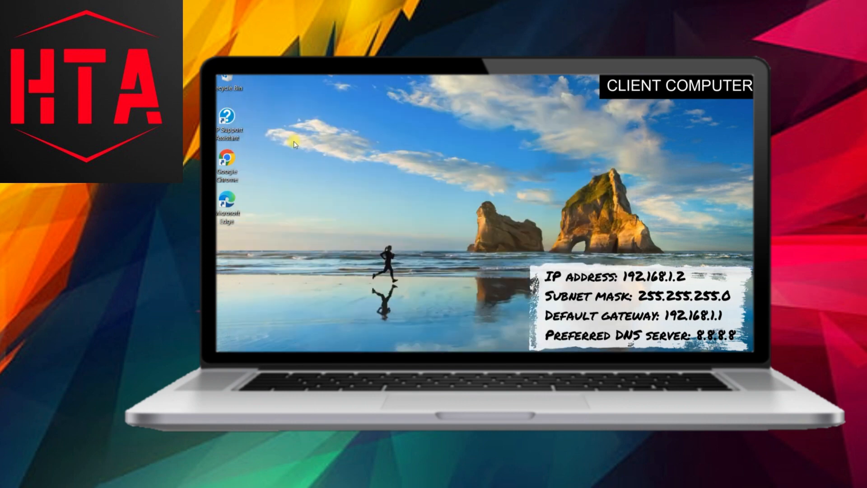
- Set the client's Ethernet to static IP 192.168.1.2, mask 255.255.255.0, gateway 192.168.1.1, DNS 8.8.8.8
right_click(263, 121)
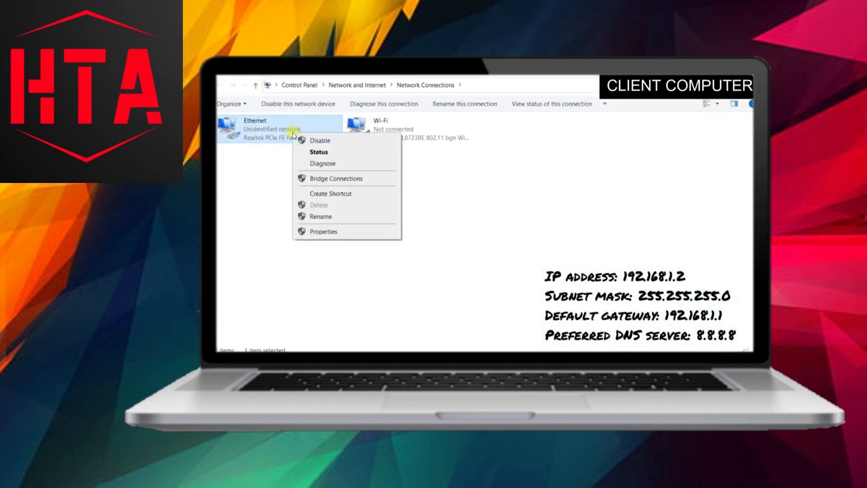
click(323, 231)
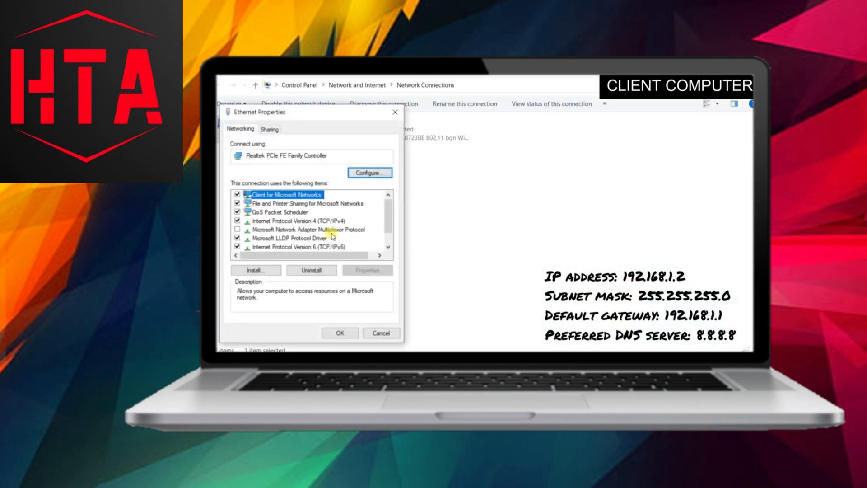
click(299, 220)
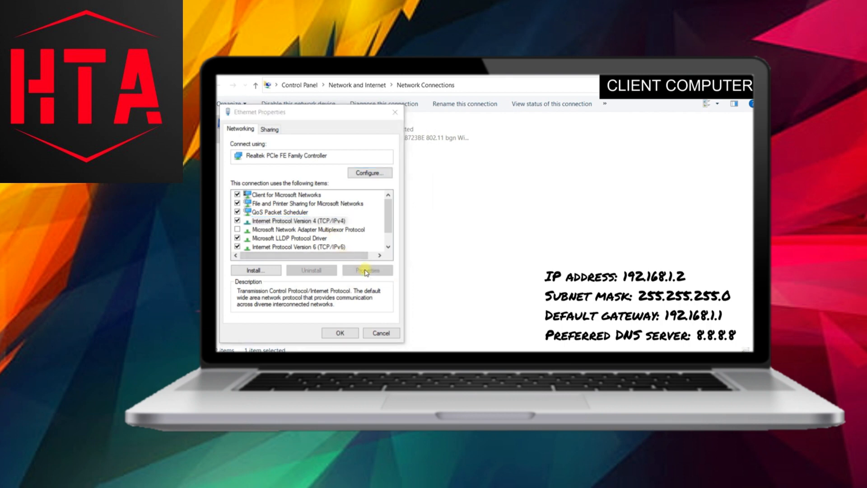
click(366, 270)
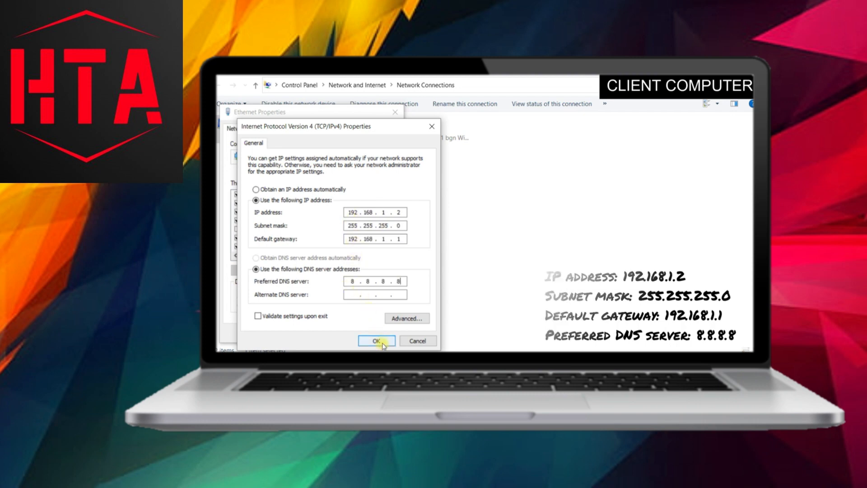
click(377, 340)
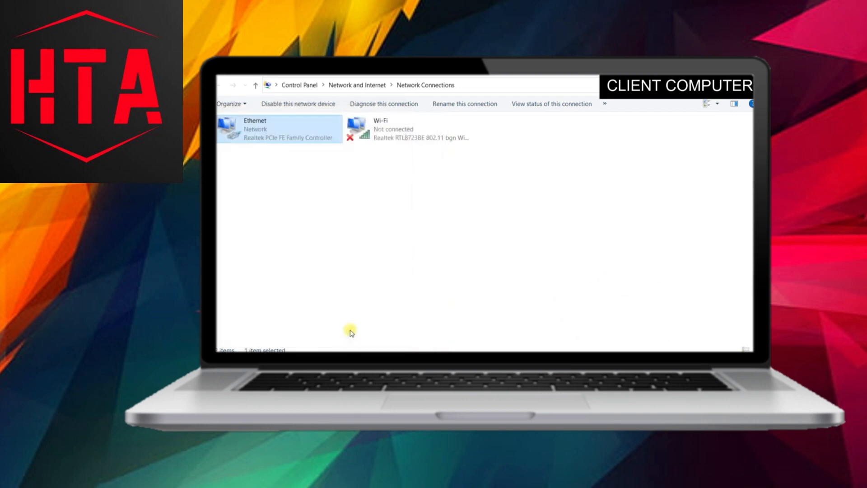